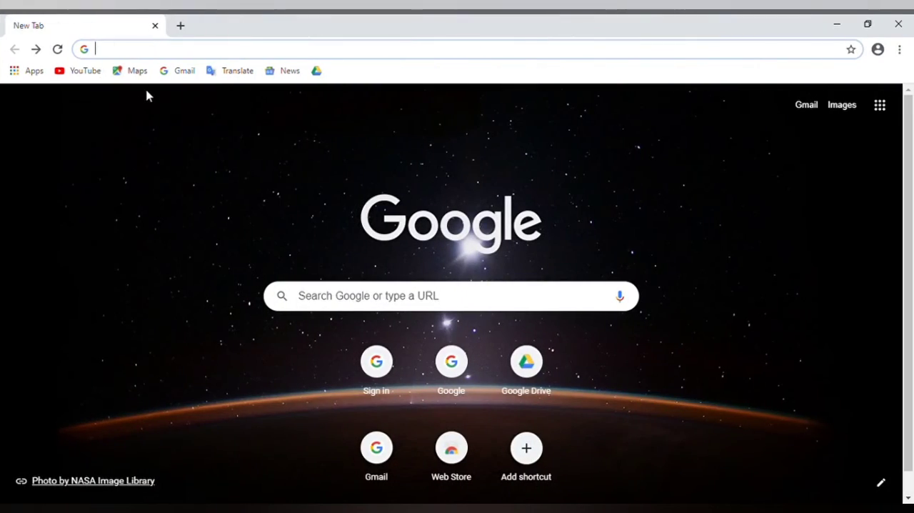
pyautogui.moveTo(407, 194)
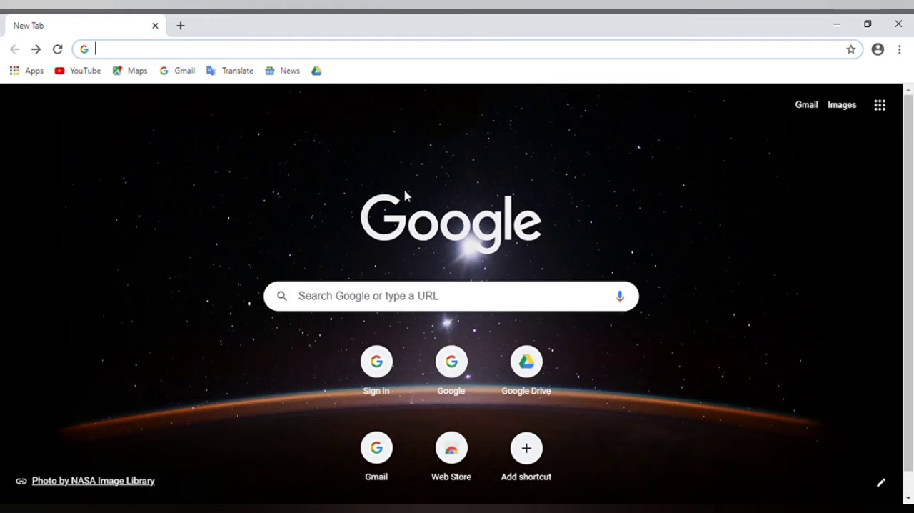
pyautogui.moveTo(410, 169)
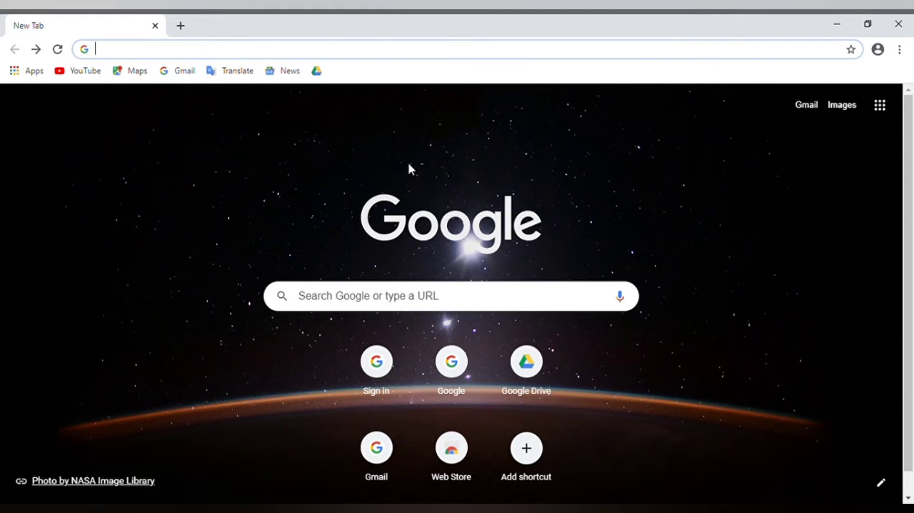
pyautogui.moveTo(258, 188)
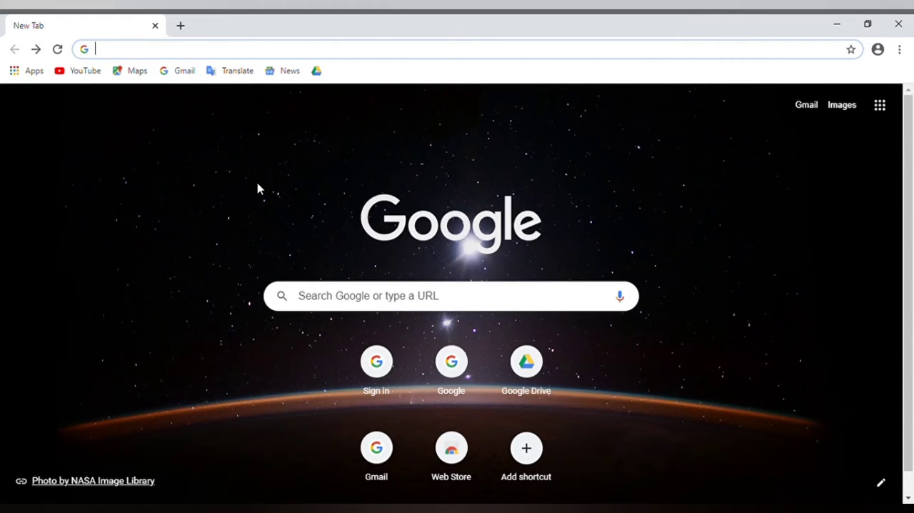
pyautogui.moveTo(188, 86)
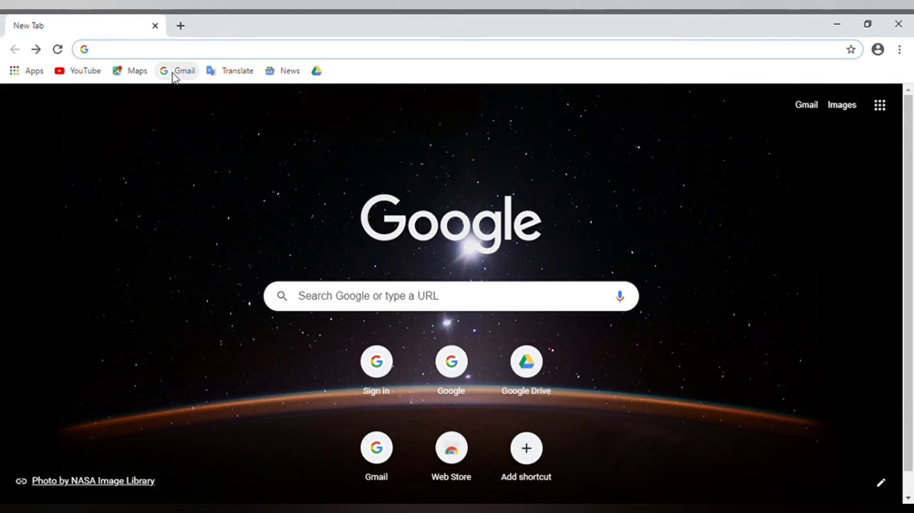
pyautogui.click(185, 70)
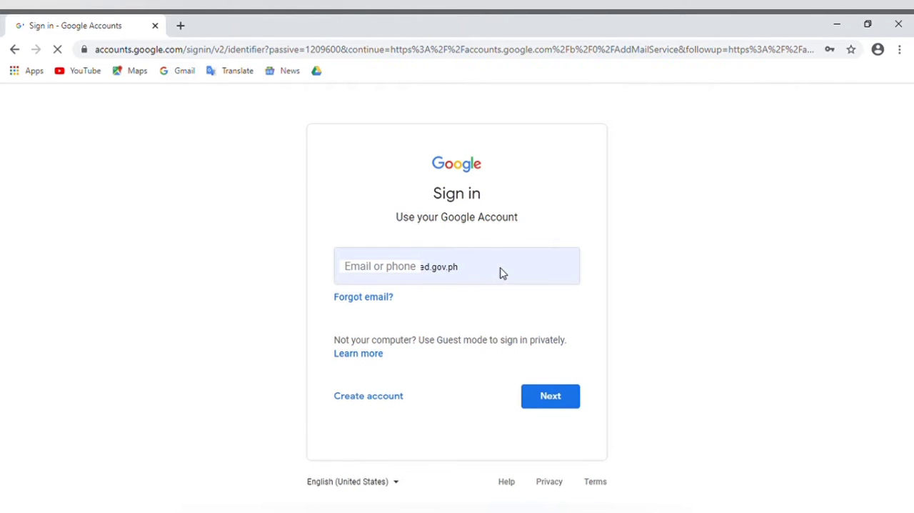
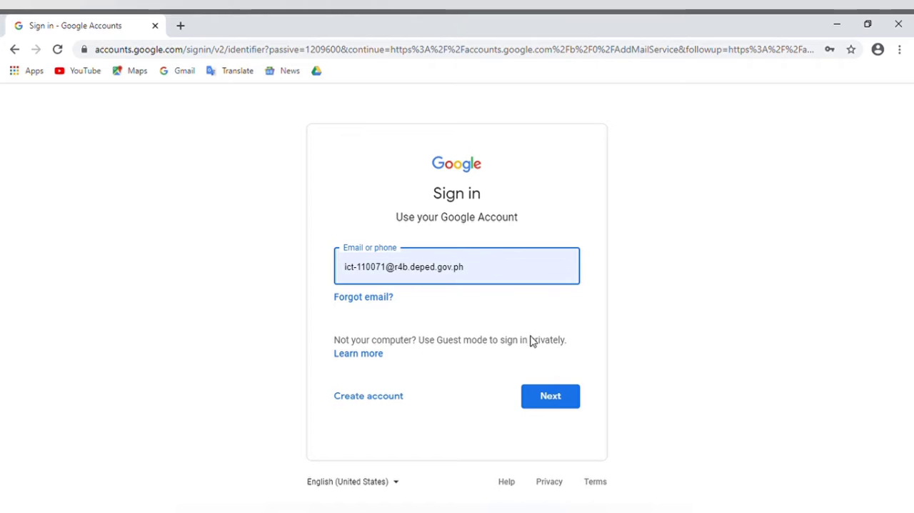
pyautogui.moveTo(457, 365)
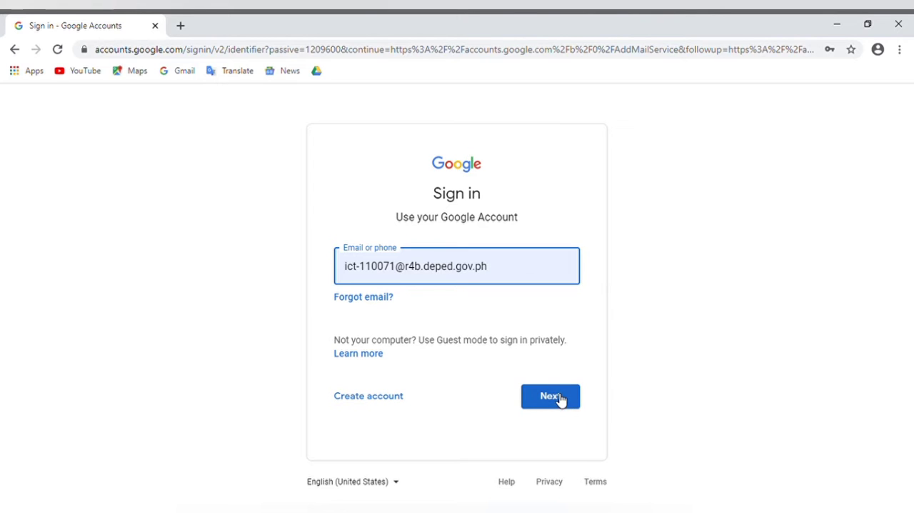
pyautogui.click(550, 395)
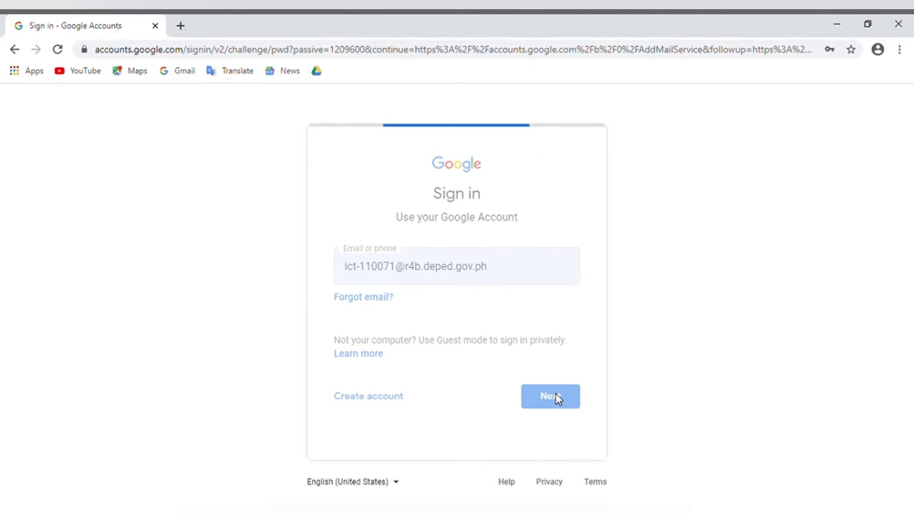
# Enter the account password in the 'Enter your password' field
pyautogui.click(550, 396)
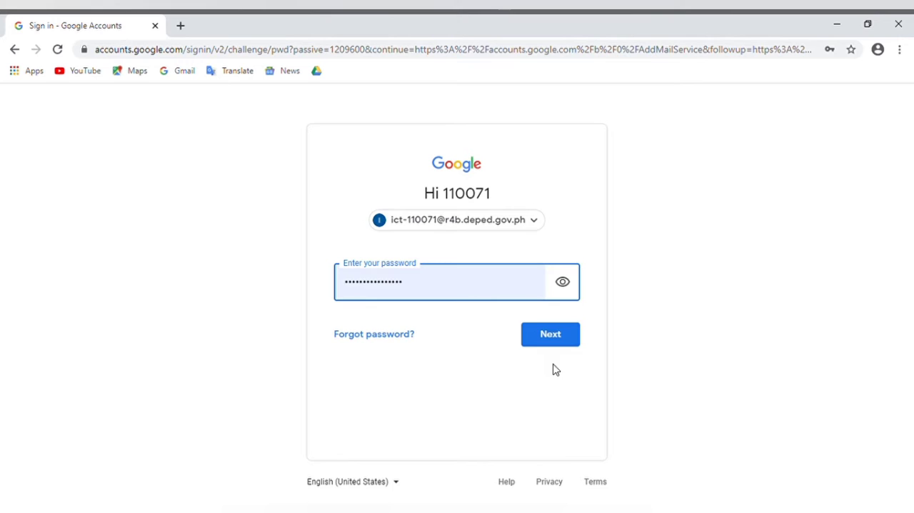
pyautogui.moveTo(563, 294)
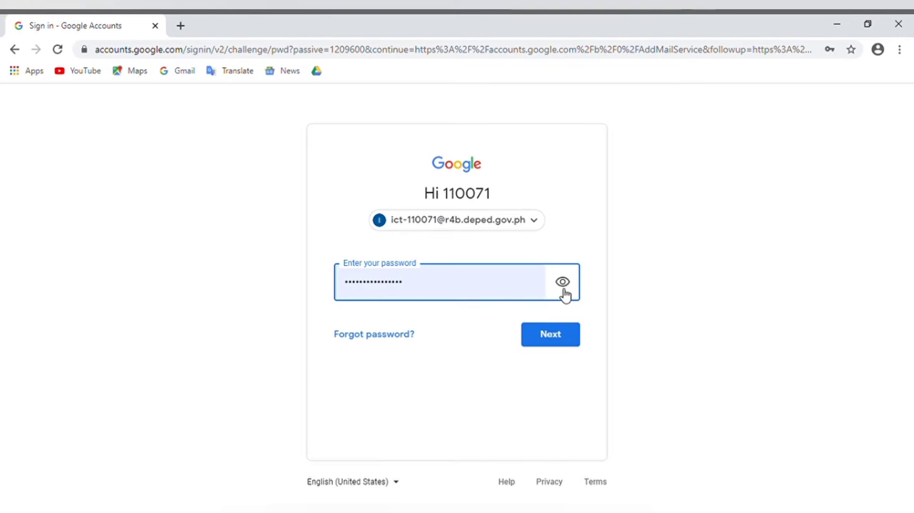
pyautogui.moveTo(563, 282)
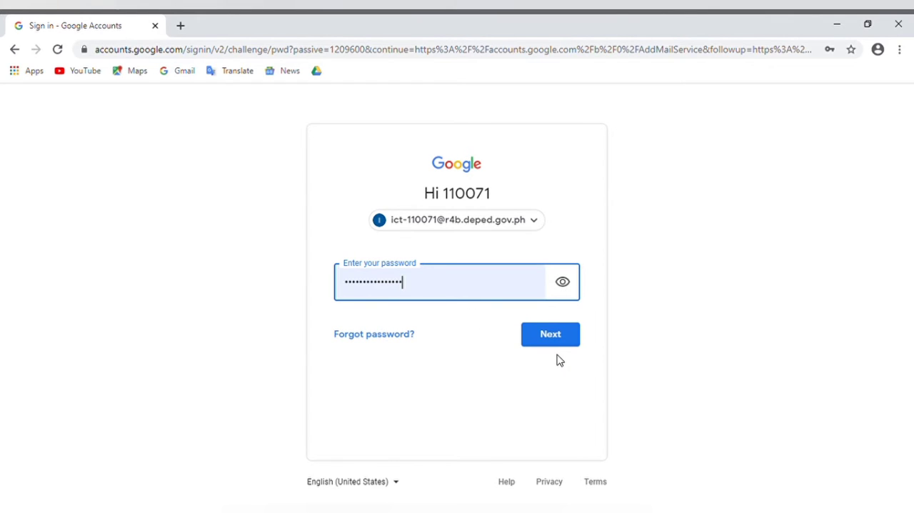
pyautogui.moveTo(557, 357)
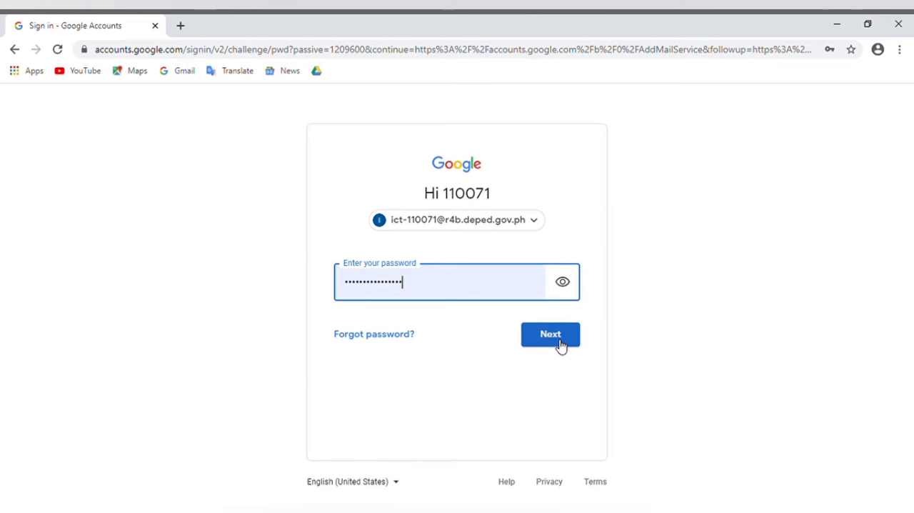
# Submit the password with Next and wait until Gmail loads for the school account
pyautogui.click(550, 333)
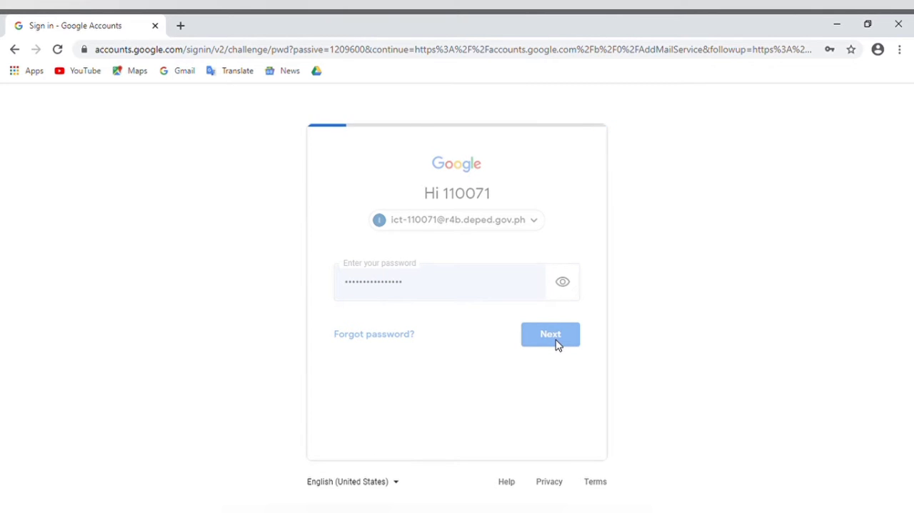
pyautogui.click(550, 332)
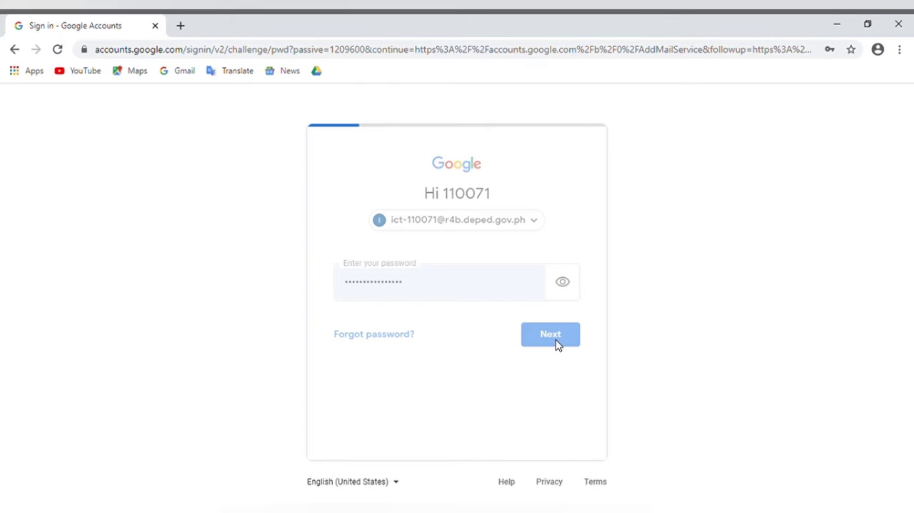
pyautogui.click(550, 332)
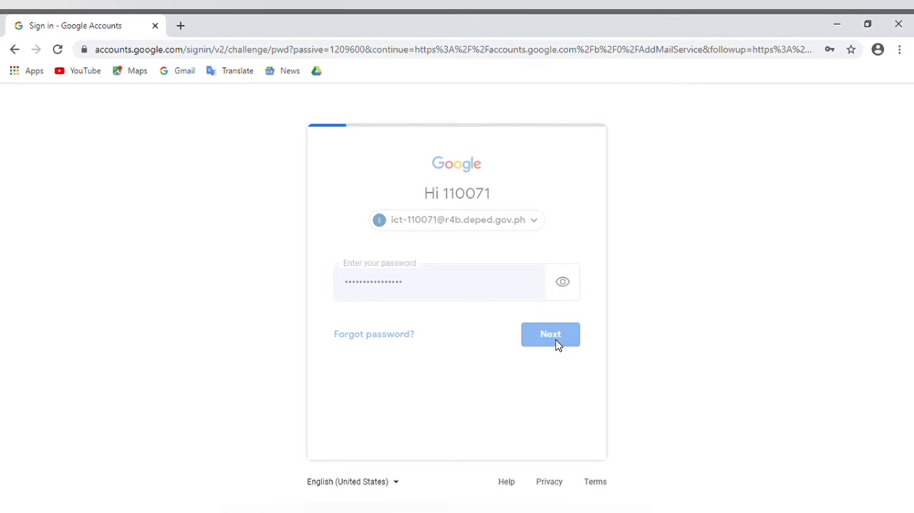
pyautogui.click(550, 332)
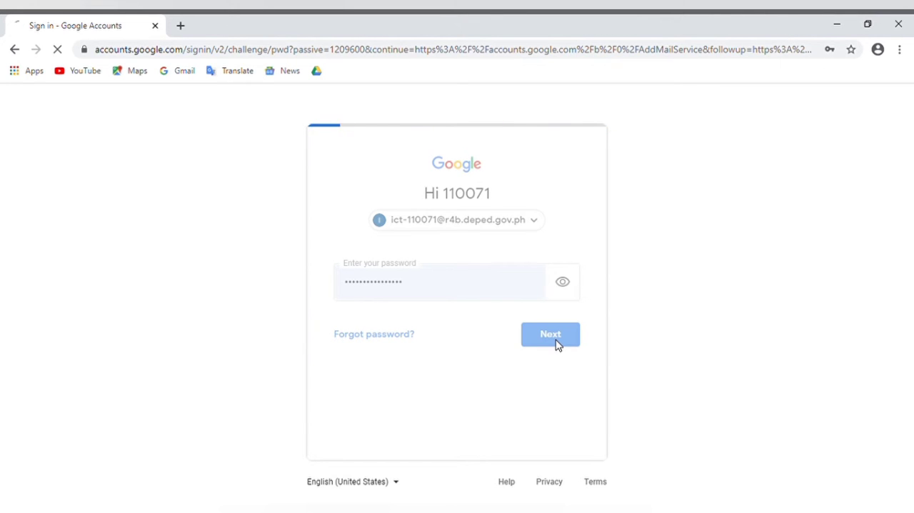
pyautogui.click(550, 333)
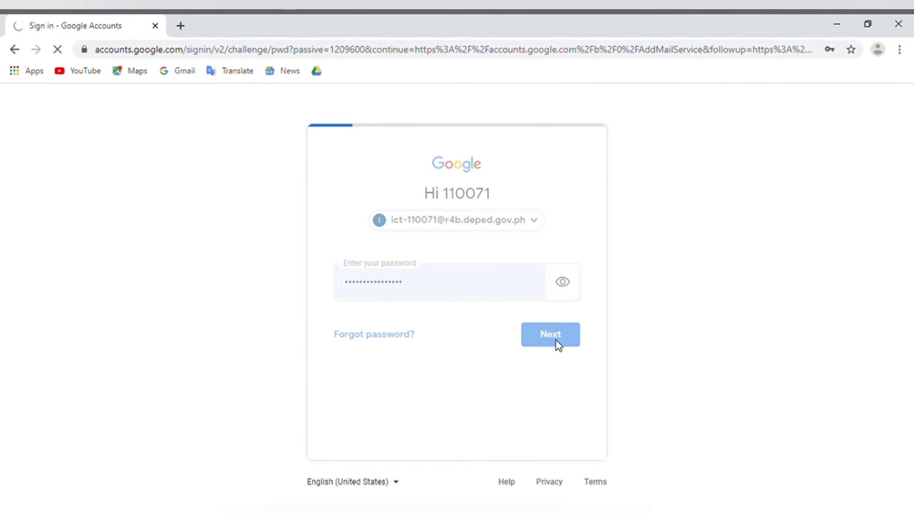
pyautogui.click(550, 333)
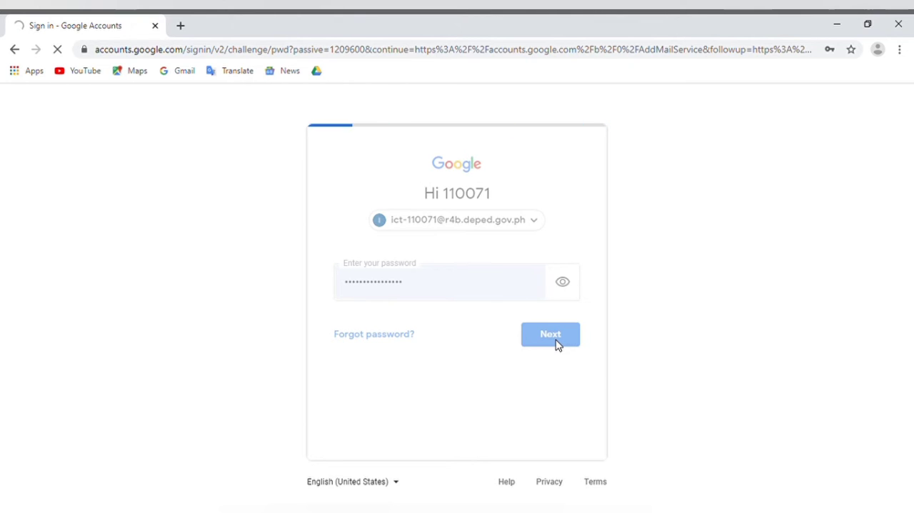
pyautogui.click(549, 332)
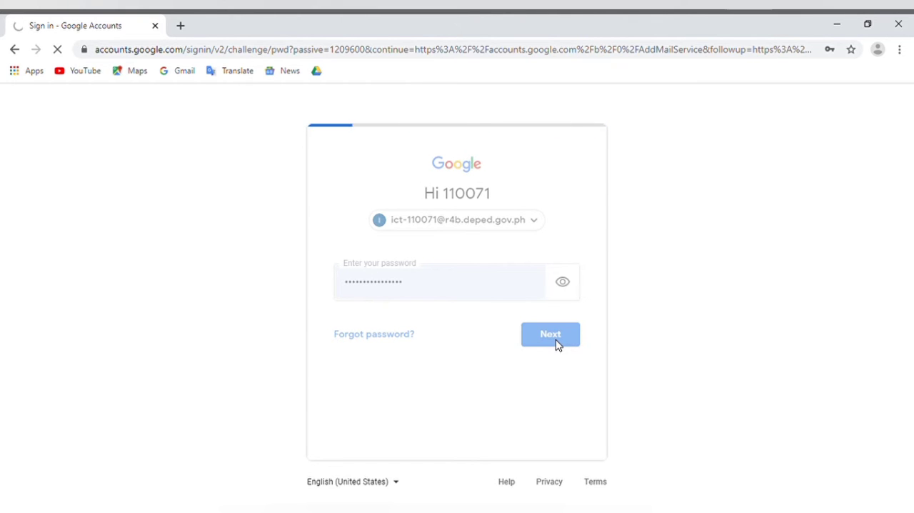
pyautogui.click(550, 333)
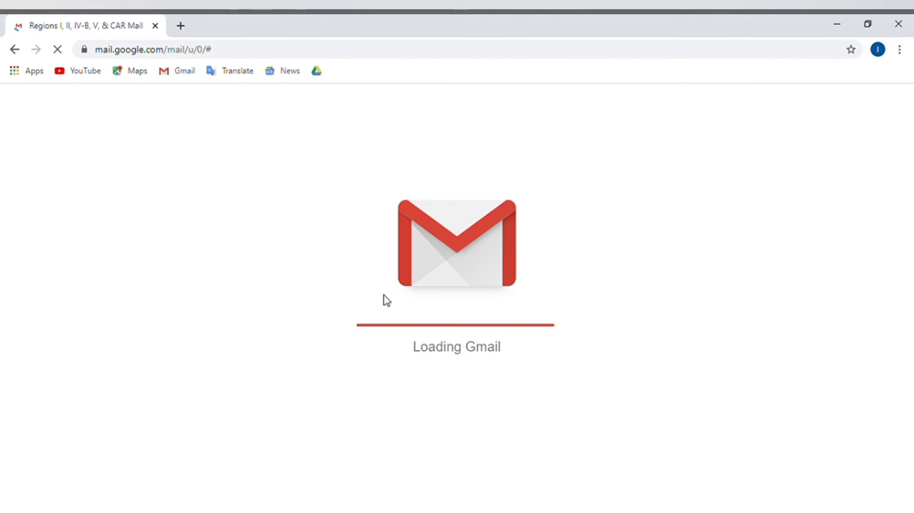
pyautogui.moveTo(549, 306)
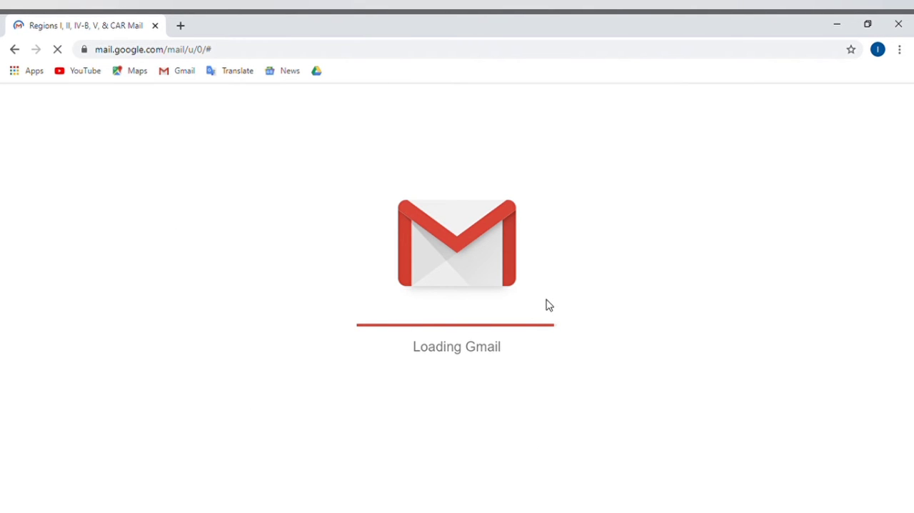
pyautogui.moveTo(411, 289)
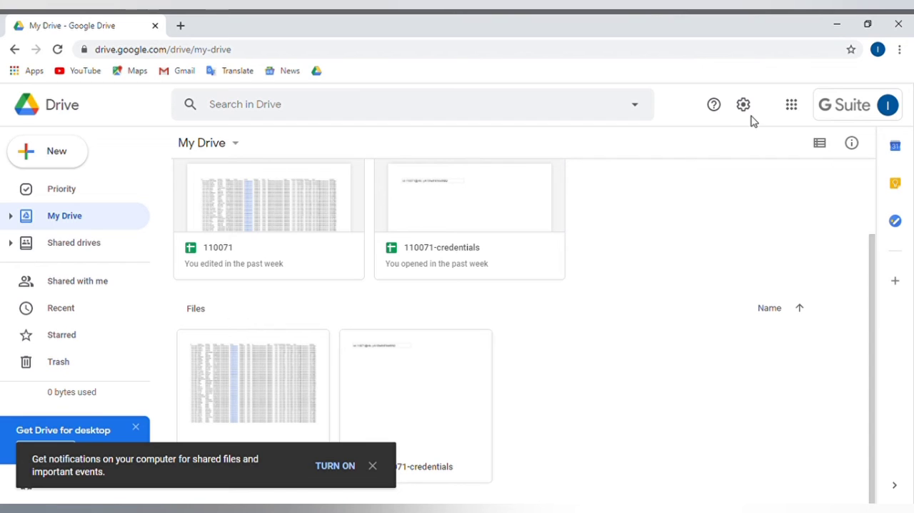
pyautogui.moveTo(749, 278)
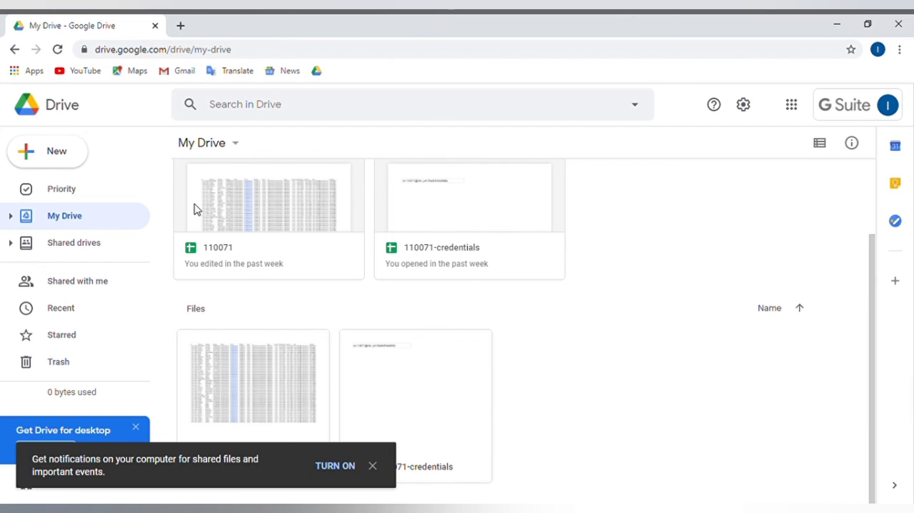
pyautogui.moveTo(289, 269)
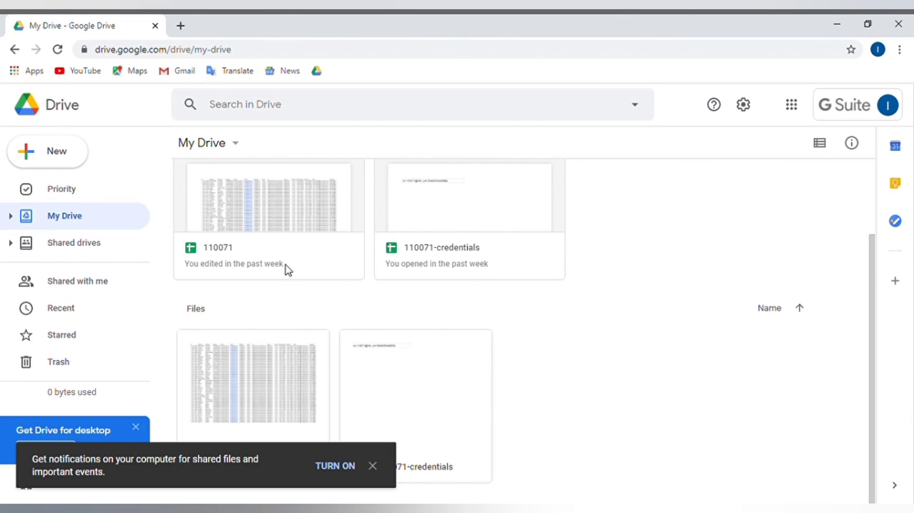
pyautogui.moveTo(550, 397)
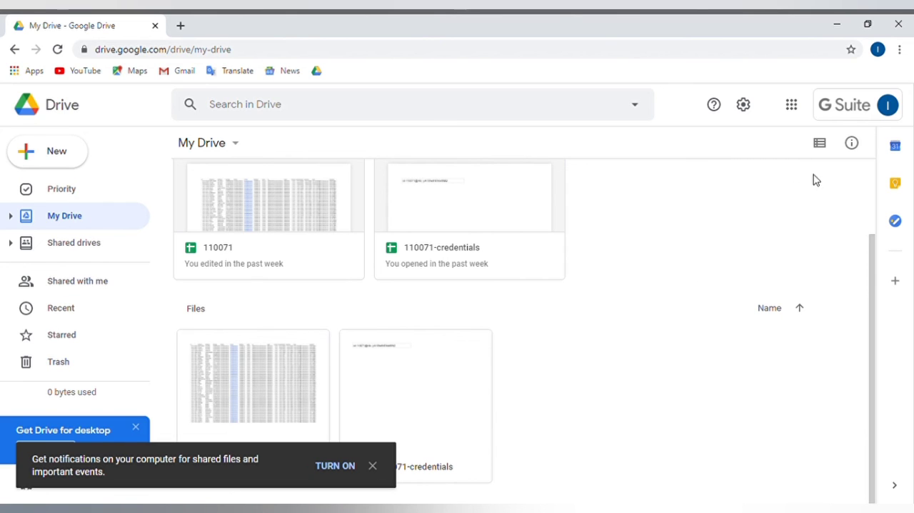
pyautogui.moveTo(720, 256)
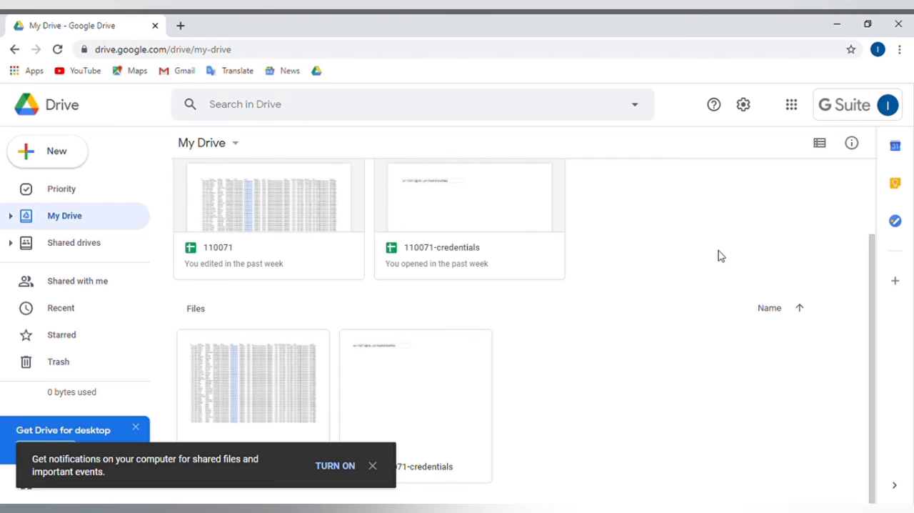
pyautogui.moveTo(760, 203)
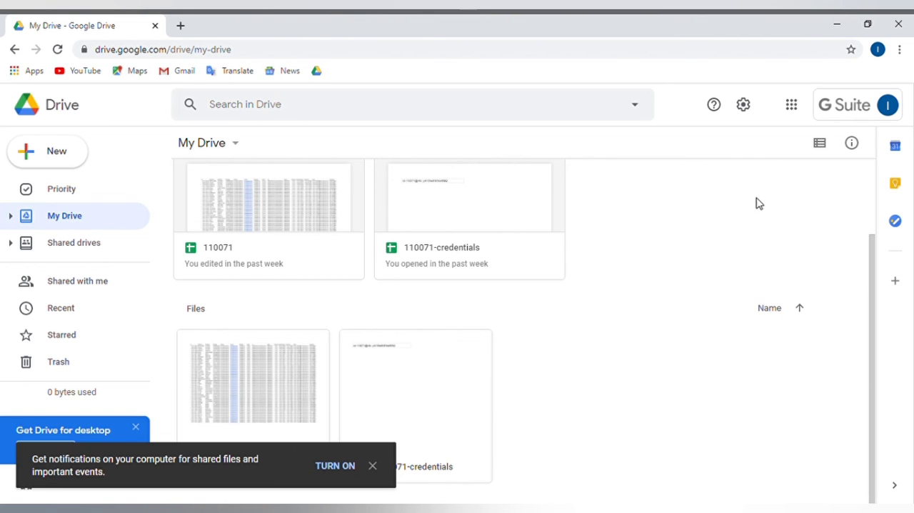
pyautogui.moveTo(843, 116)
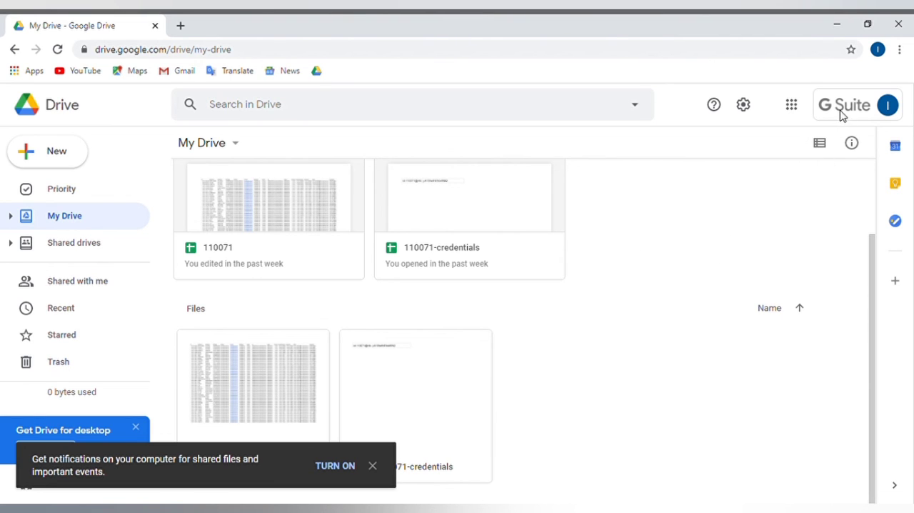
pyautogui.scroll(-3)
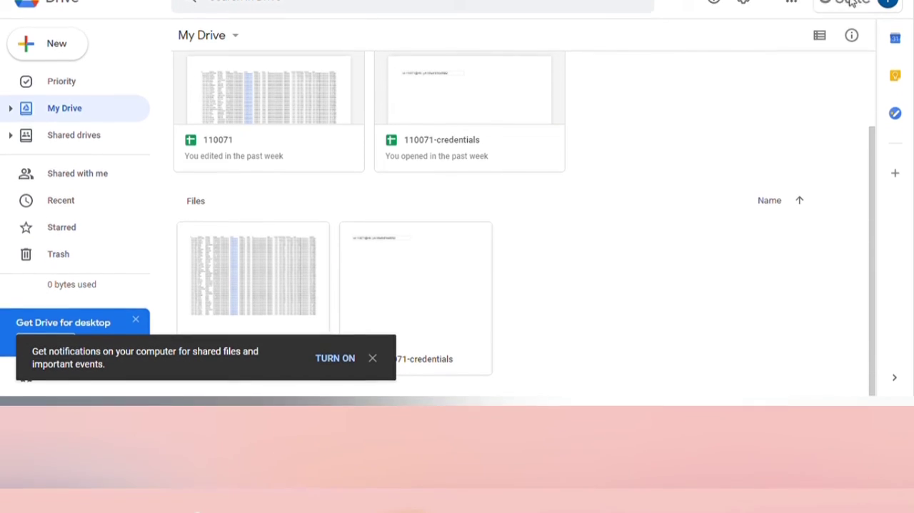